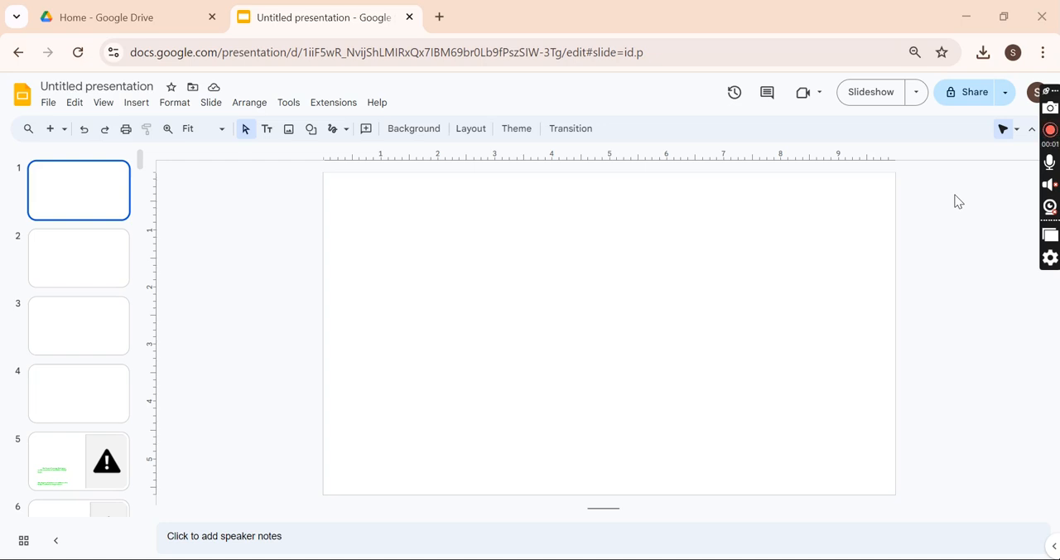
pyautogui.moveTo(414, 245)
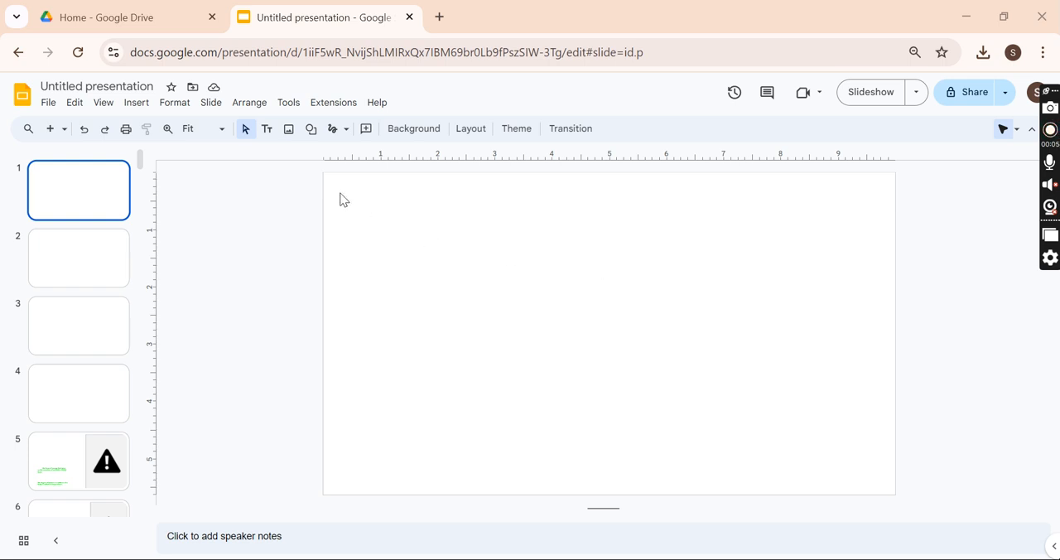
pyautogui.moveTo(232, 160)
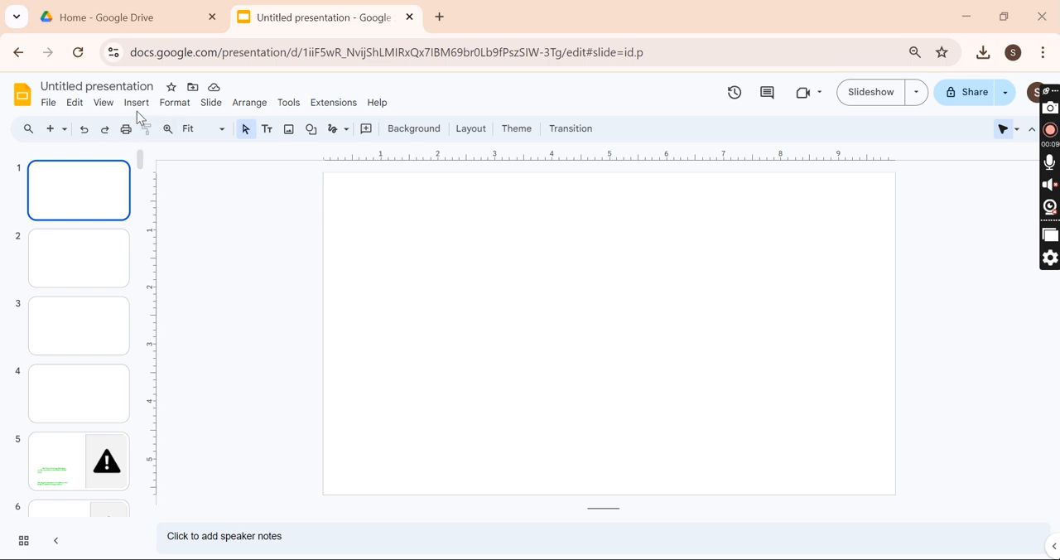
# Browse the Format menu, then the Insert menu to reach the Line types
pyautogui.click(174, 103)
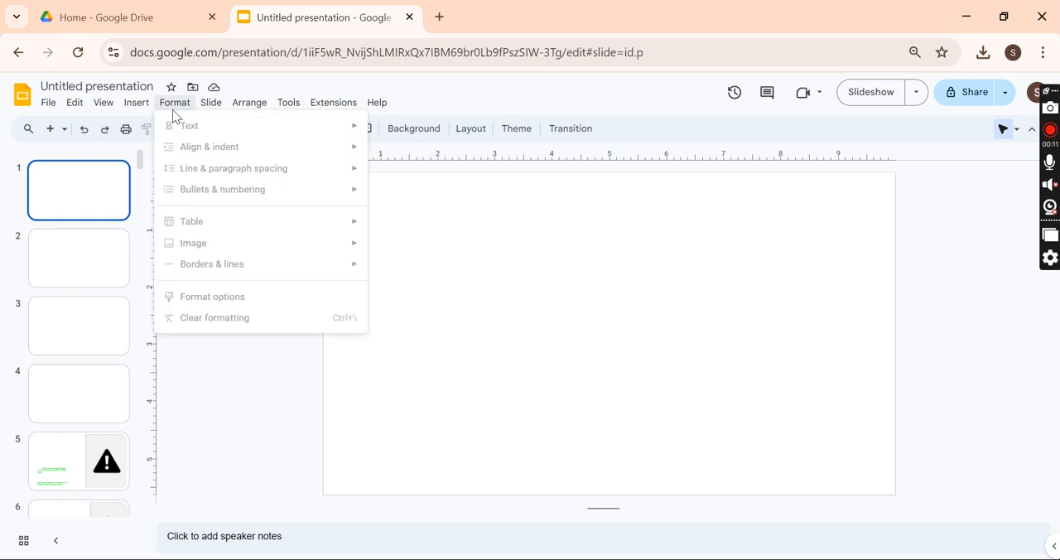
pyautogui.click(135, 103)
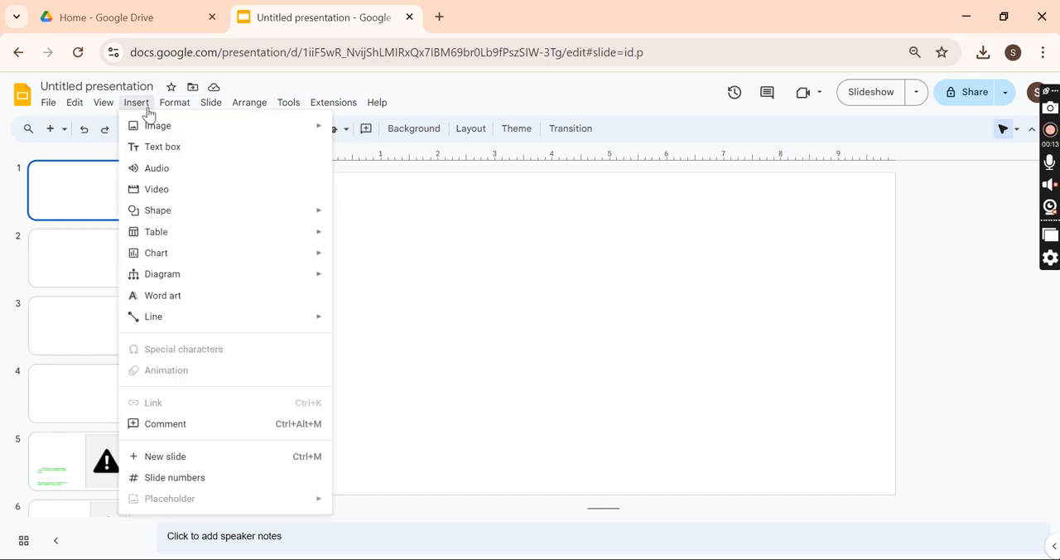
pyautogui.moveTo(148, 311)
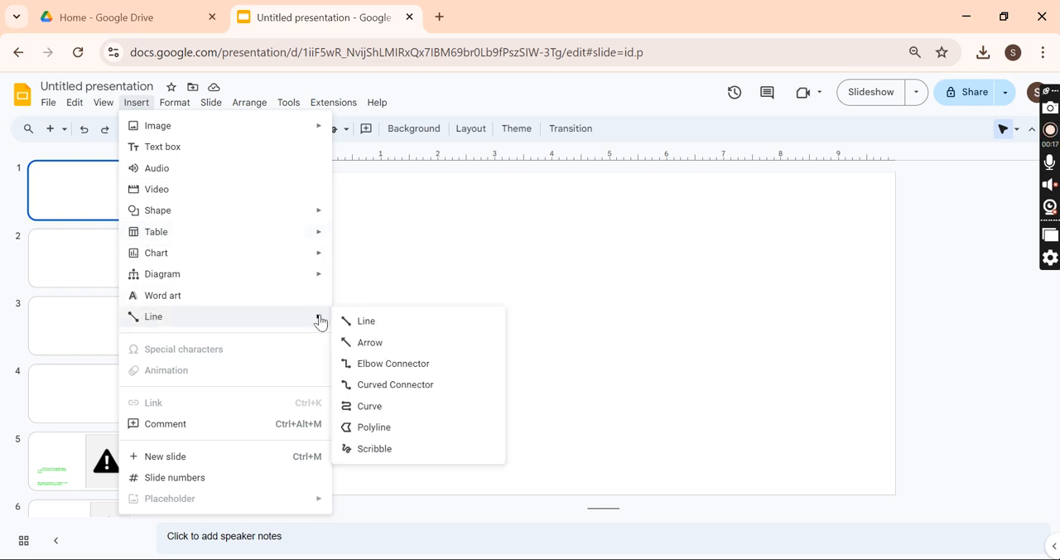
pyautogui.moveTo(362, 396)
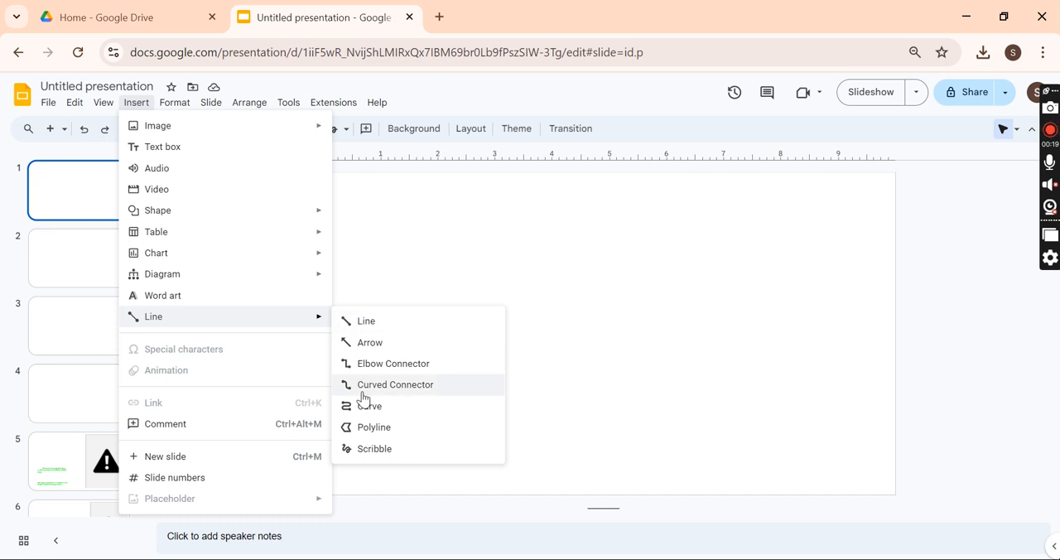
pyautogui.moveTo(368, 341)
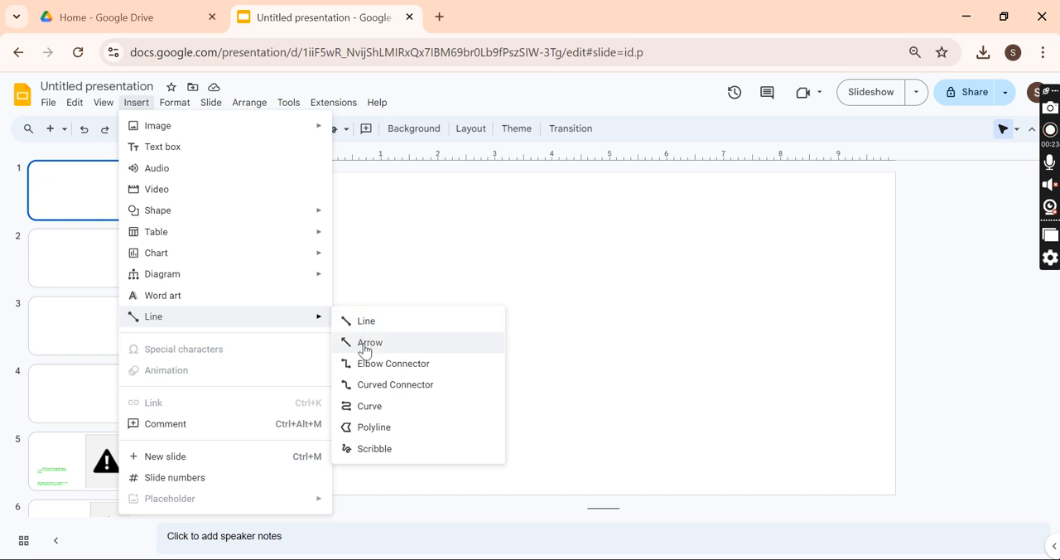
pyautogui.moveTo(369, 394)
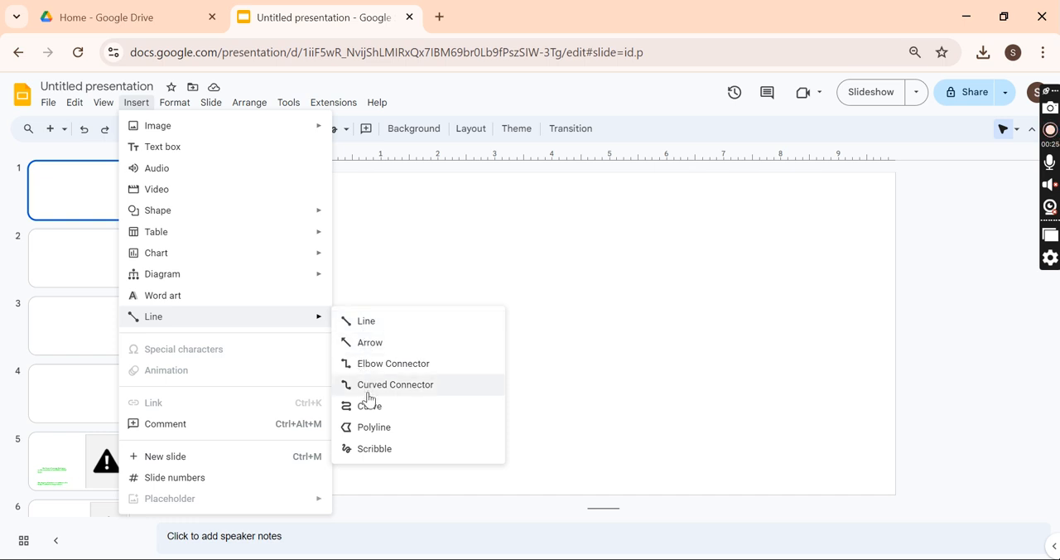
pyautogui.moveTo(376, 454)
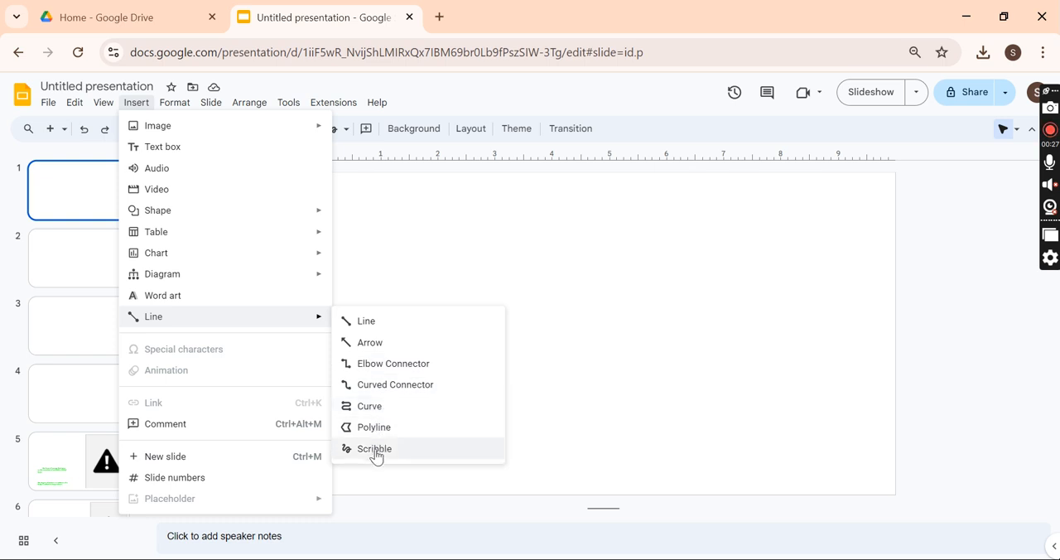
pyautogui.moveTo(382, 455)
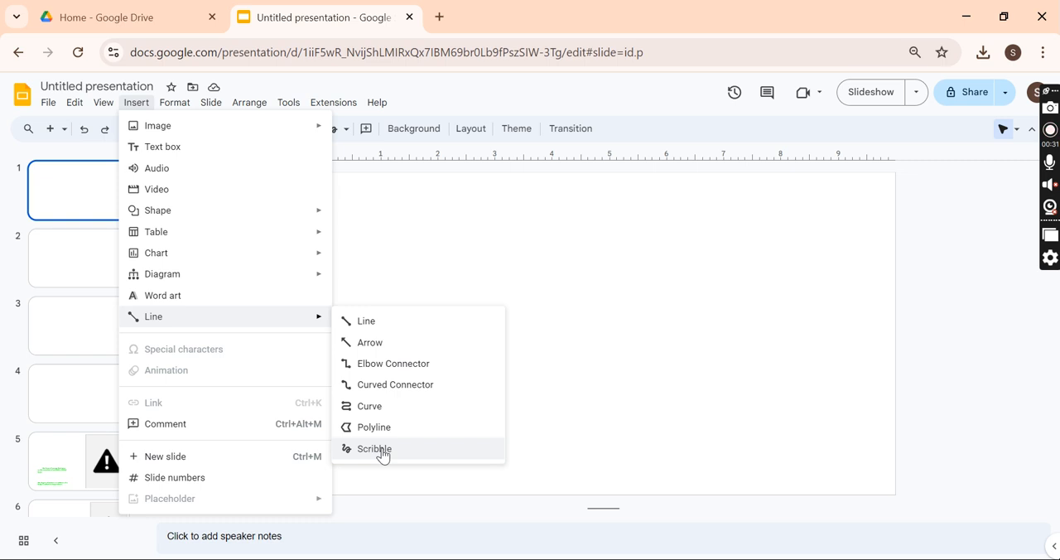
# Draw a looping blue scribble across the upper slide and a zigzag one below it
pyautogui.click(374, 448)
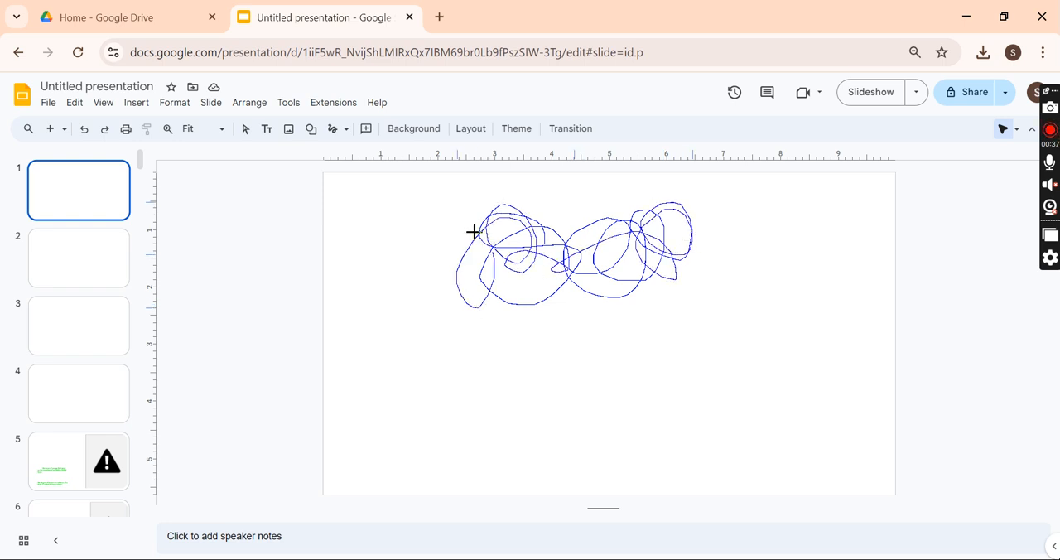
pyautogui.moveTo(472, 232); pyautogui.dragTo(533, 307)
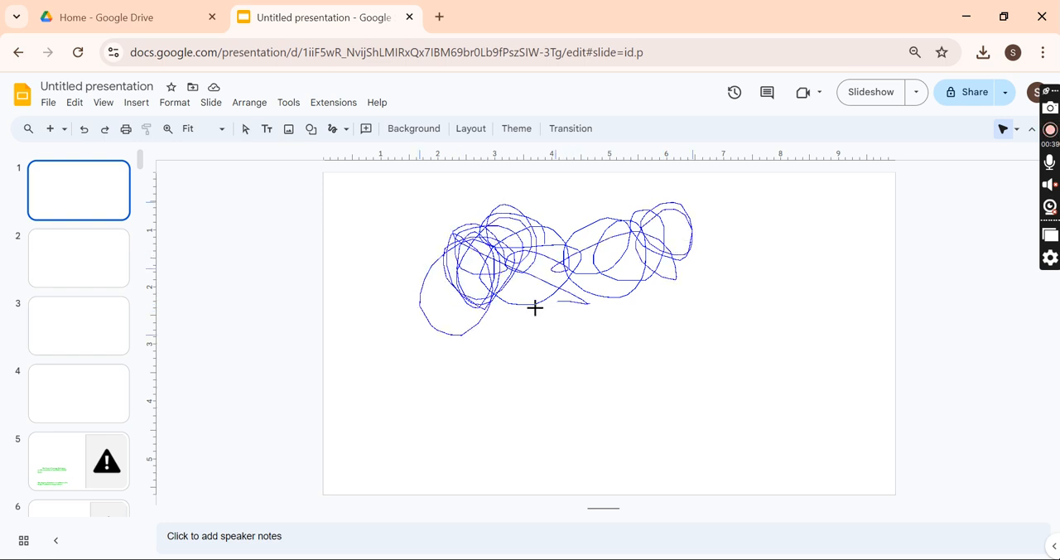
pyautogui.moveTo(533, 308); pyautogui.dragTo(708, 328)
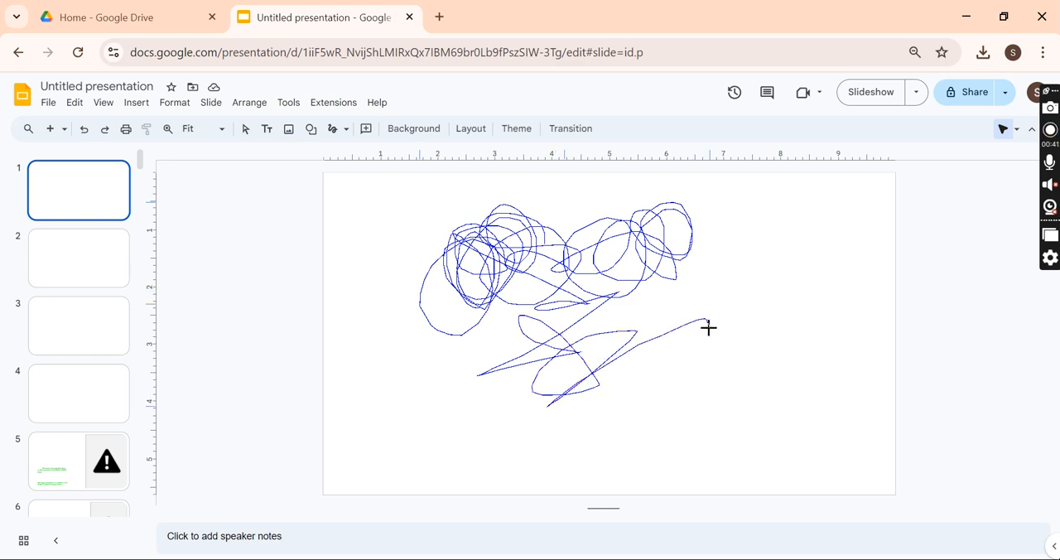